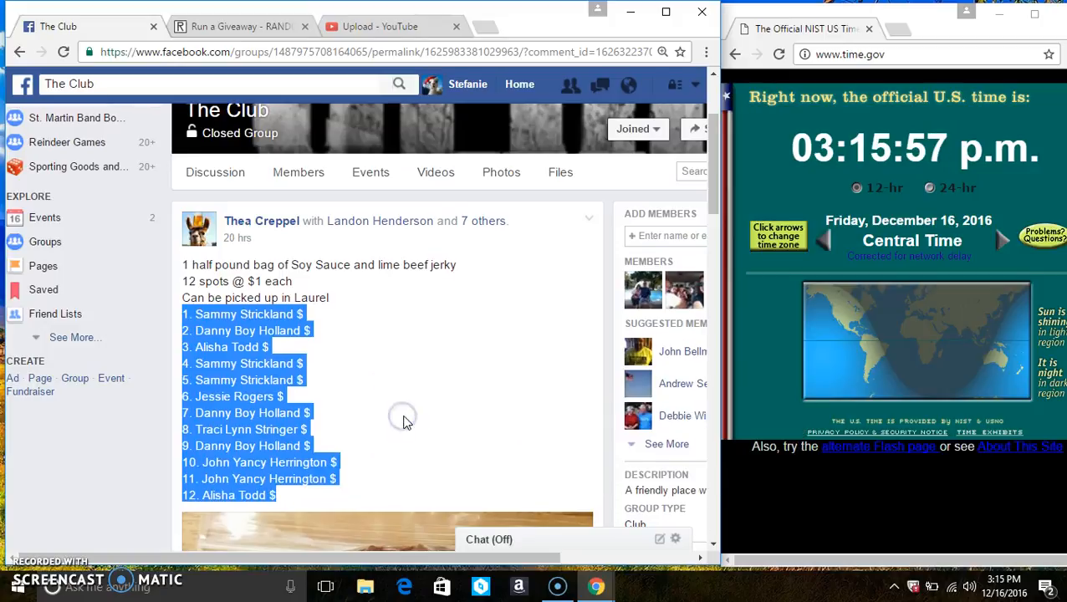
Step: Scroll to the latest 'live' reply under the beef jerky giveaway post
{"action": "scroll", "scroll_direction": "down", "scroll_amount": 3}
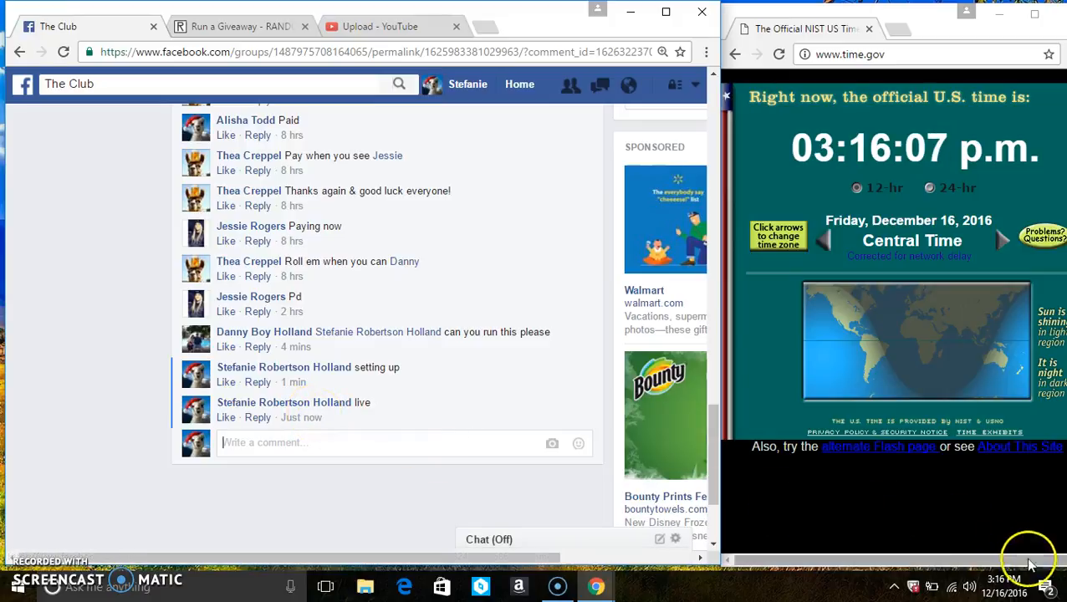
Step: Roll 2d6 on the Run a Giveaway page and accept the result as 5 rounds
{"action": "left_click", "coordinate": [1003, 578]}
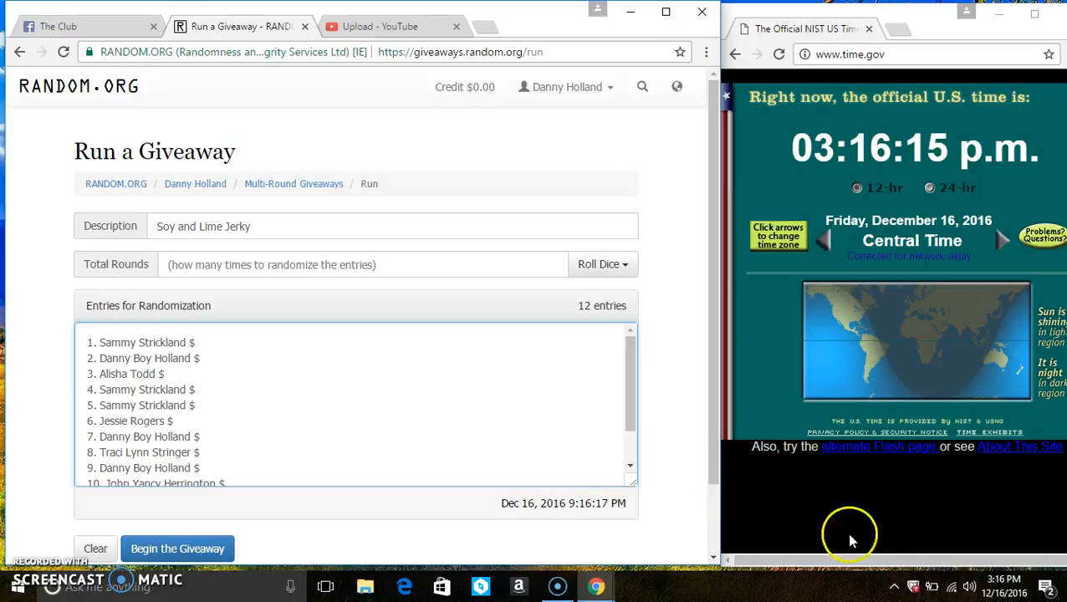
{"action": "left_click", "coordinate": [1003, 585]}
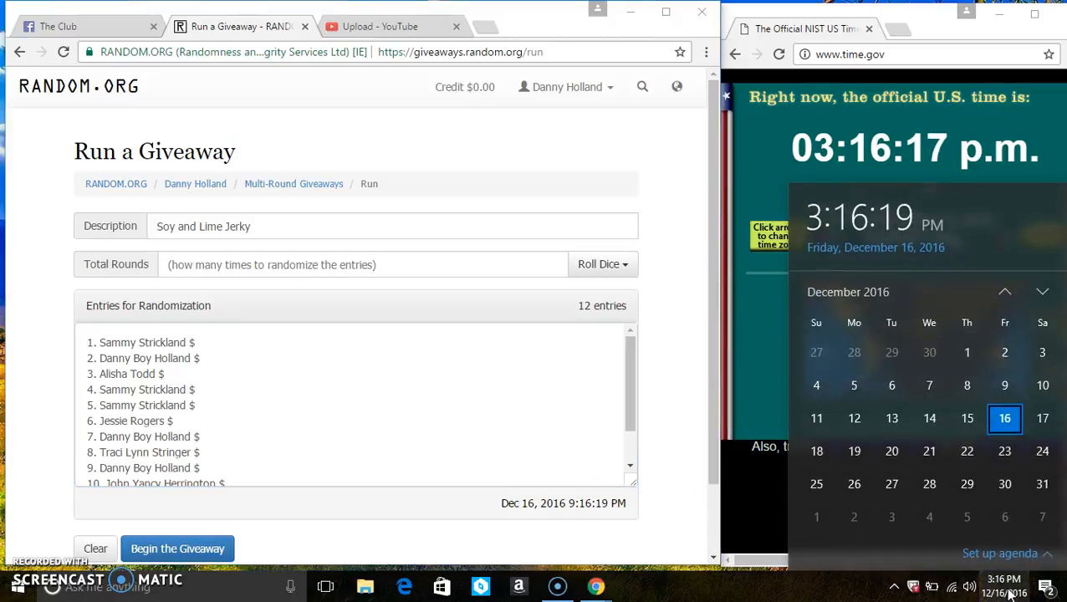
{"action": "left_click", "coordinate": [599, 265]}
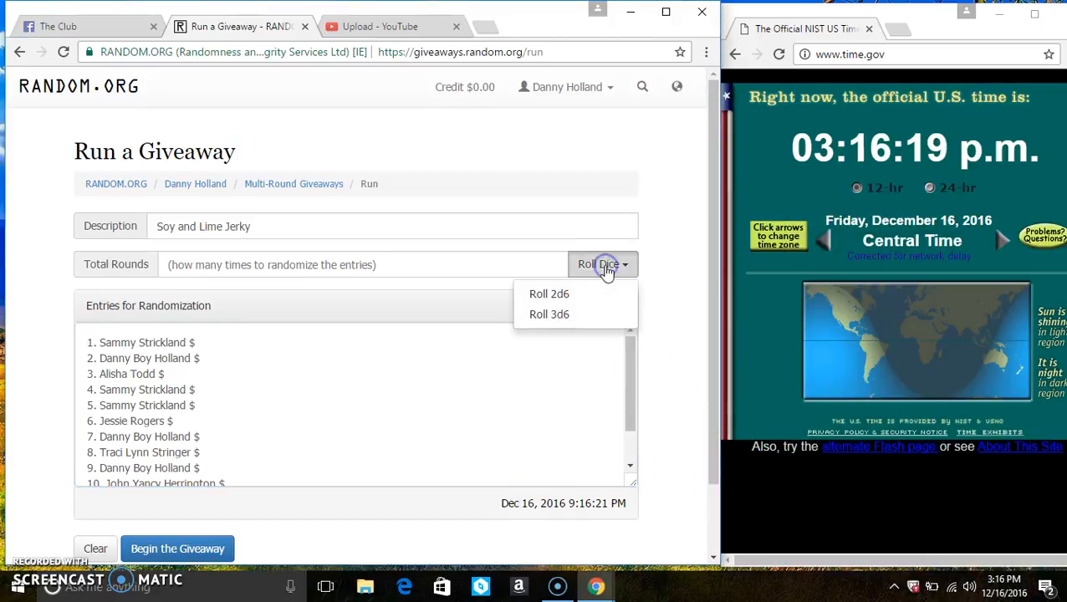
{"action": "left_click", "coordinate": [549, 295]}
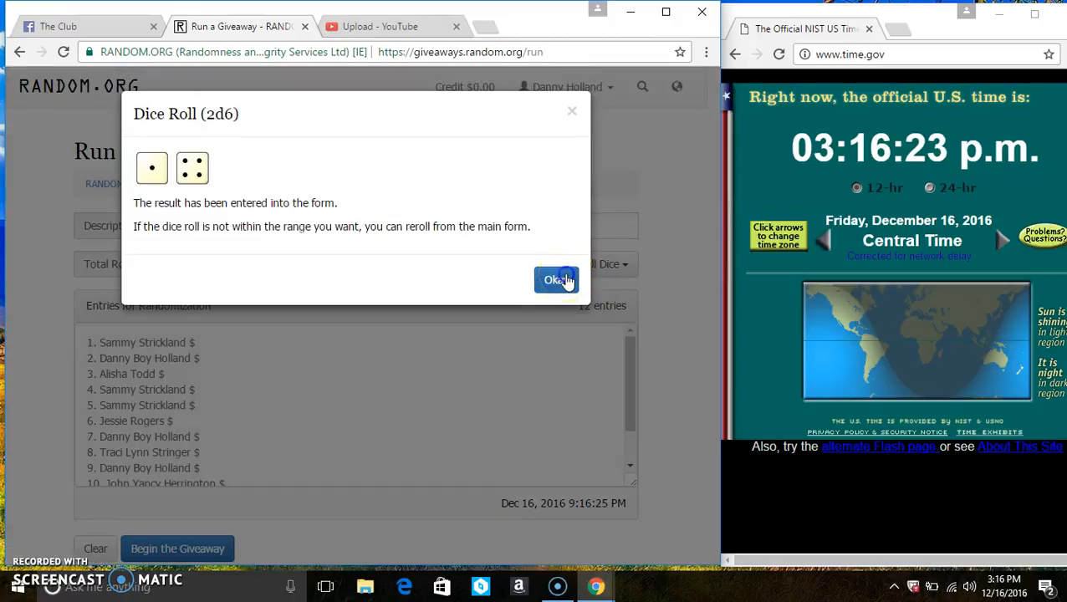
{"action": "left_click", "coordinate": [557, 279]}
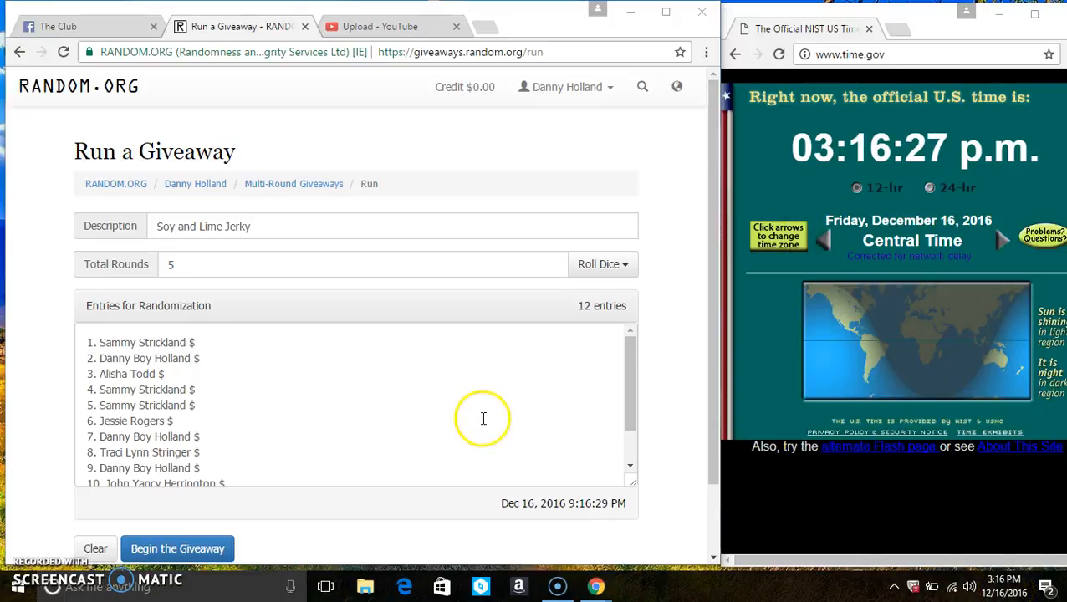
Step: Begin the giveaway and advance through rounds two, three and four
{"action": "left_click", "coordinate": [177, 549]}
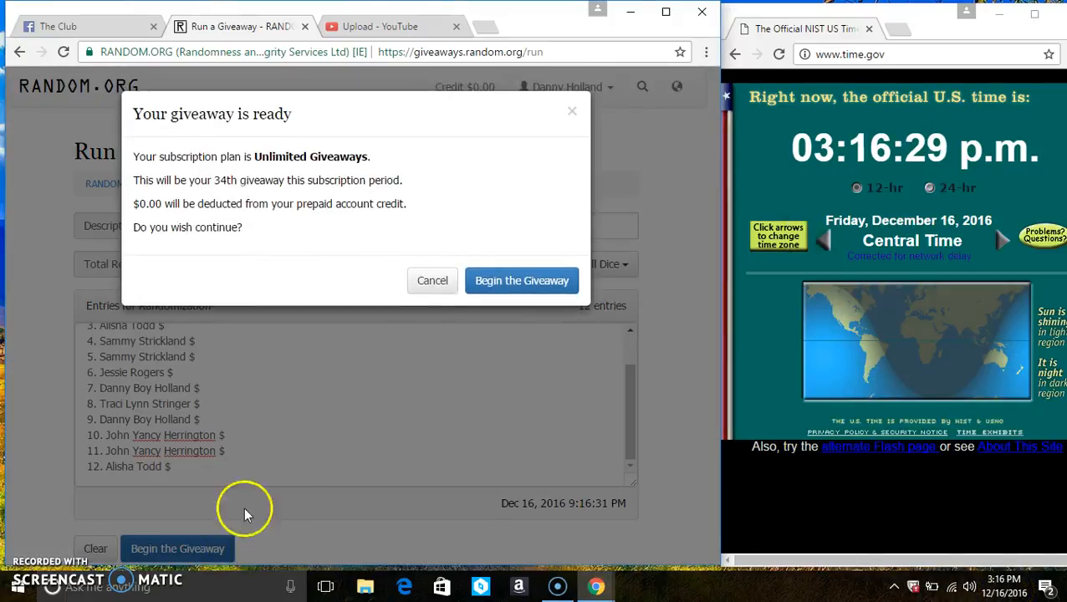
{"action": "left_click", "coordinate": [522, 281]}
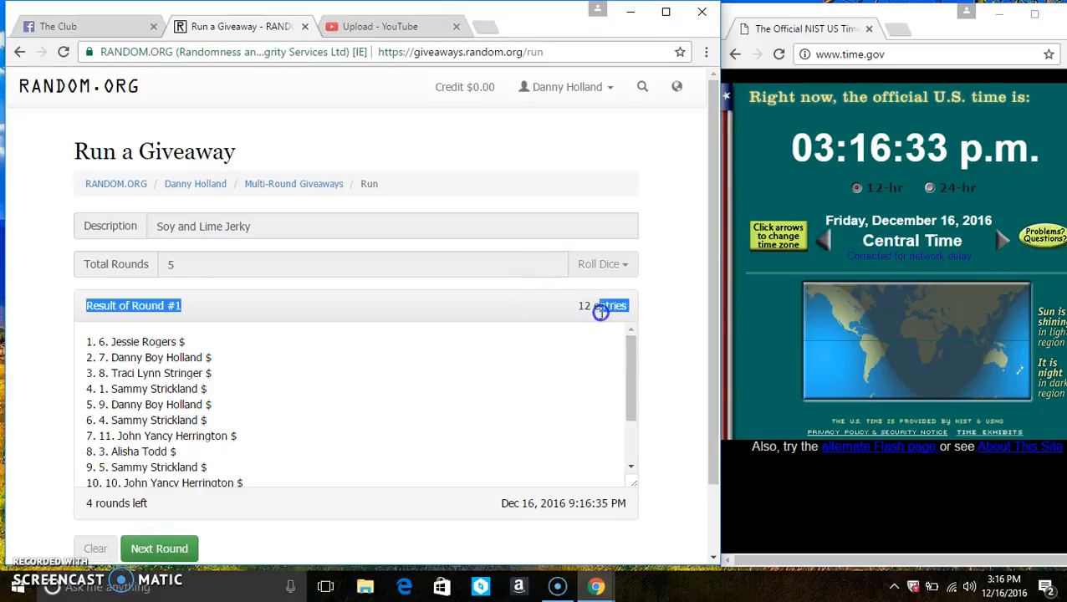
{"action": "scroll", "scroll_direction": "down", "scroll_amount": 3}
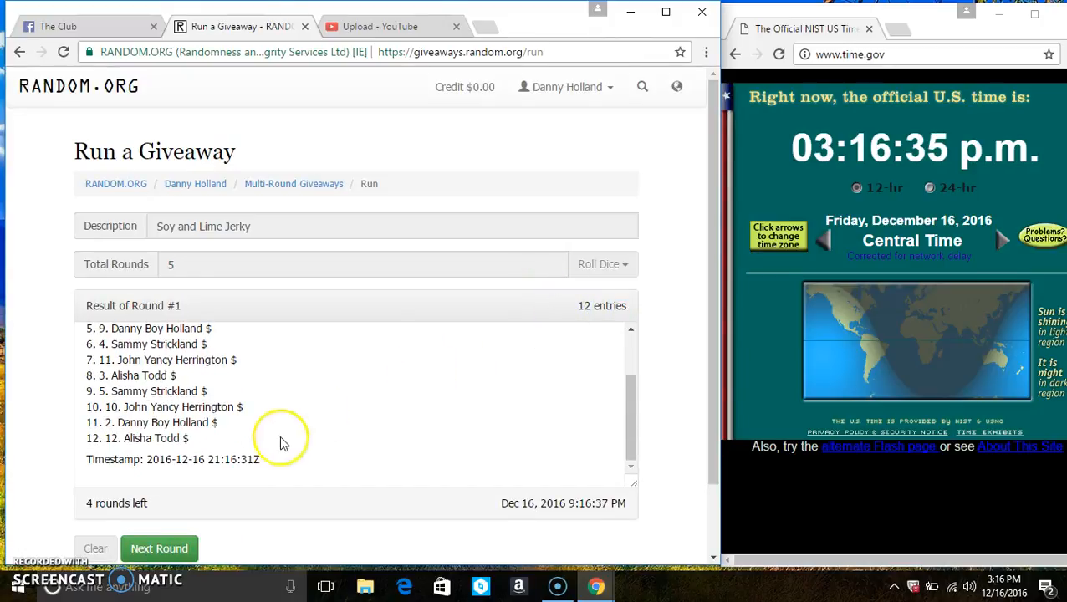
{"action": "left_click", "coordinate": [159, 549]}
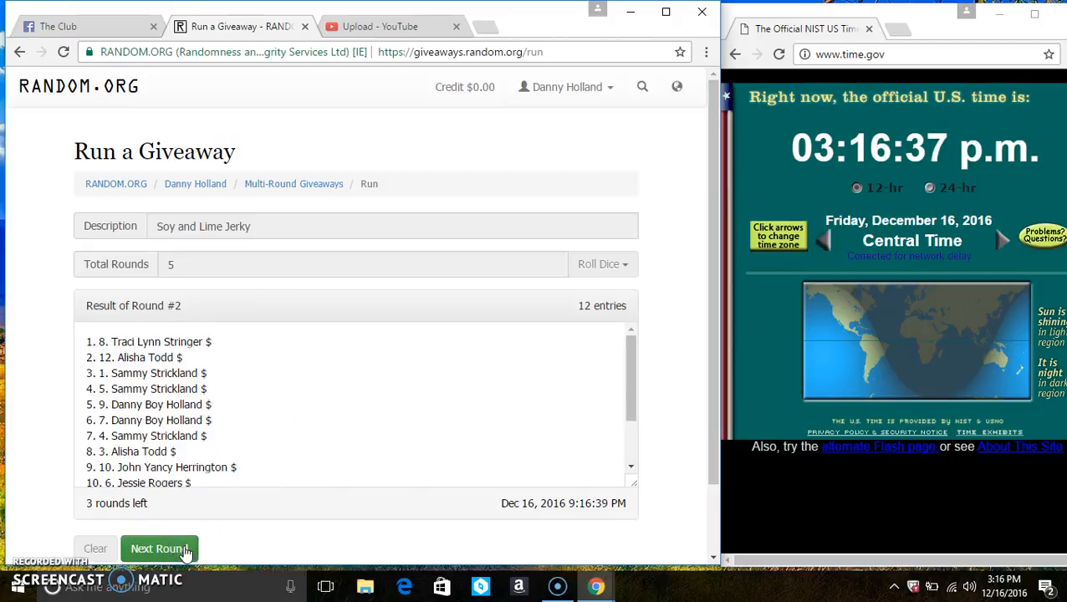
{"action": "left_click", "coordinate": [159, 549]}
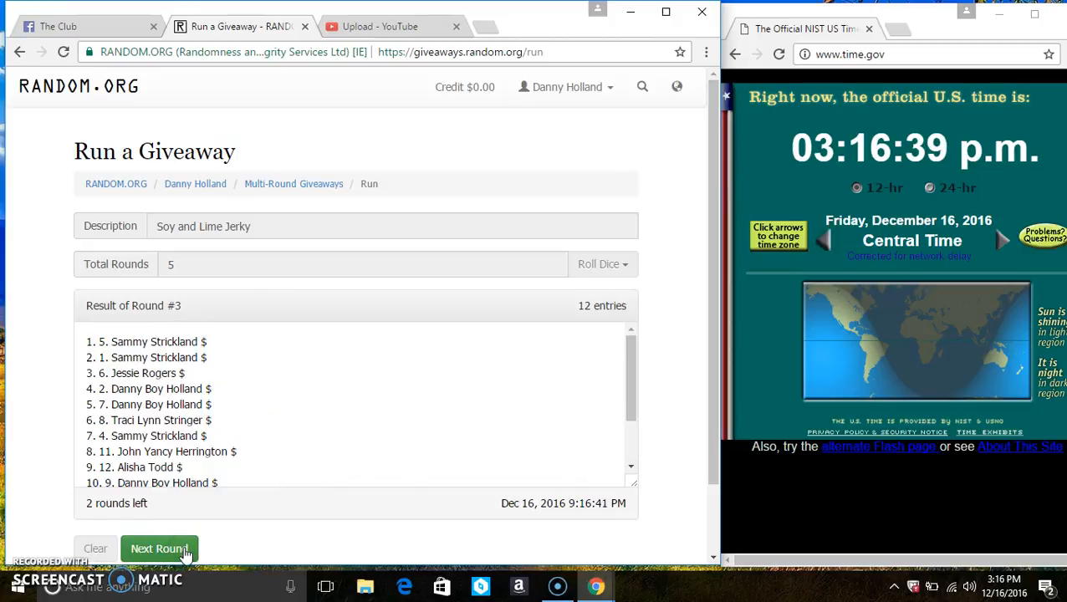
{"action": "left_click", "coordinate": [159, 549]}
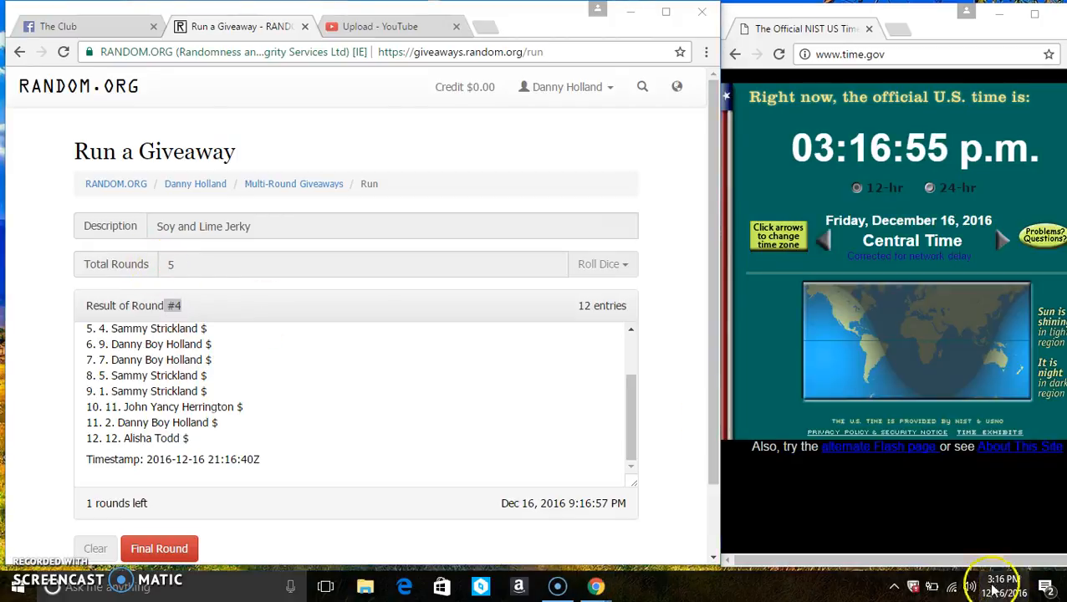
Step: Run the final fifth round so the giveaway shows completed with its verification code
{"action": "scroll", "scroll_direction": "down", "scroll_amount": 3}
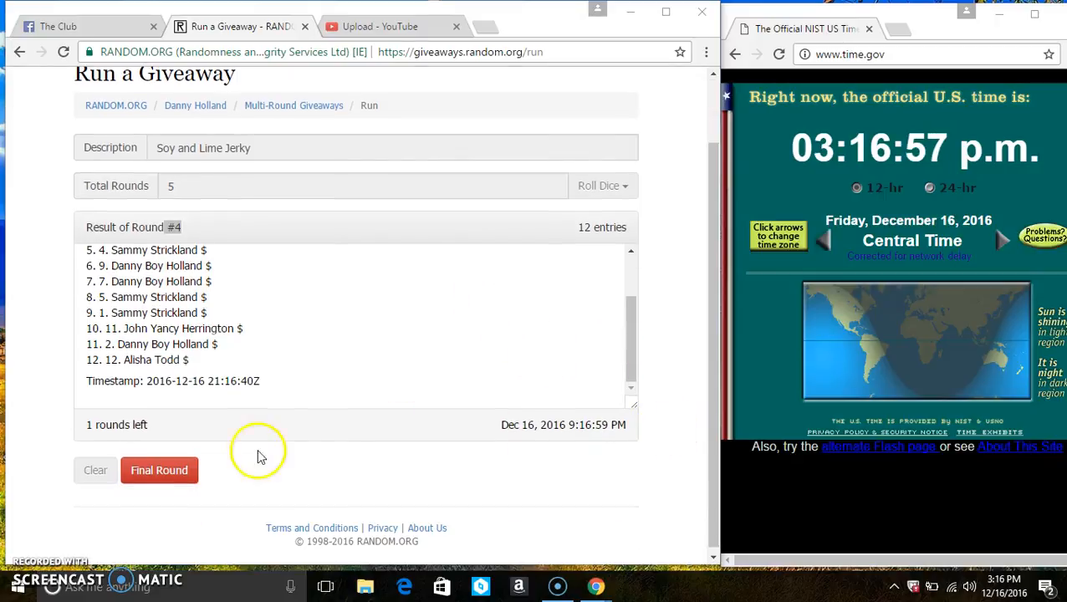
{"action": "left_click", "coordinate": [159, 470]}
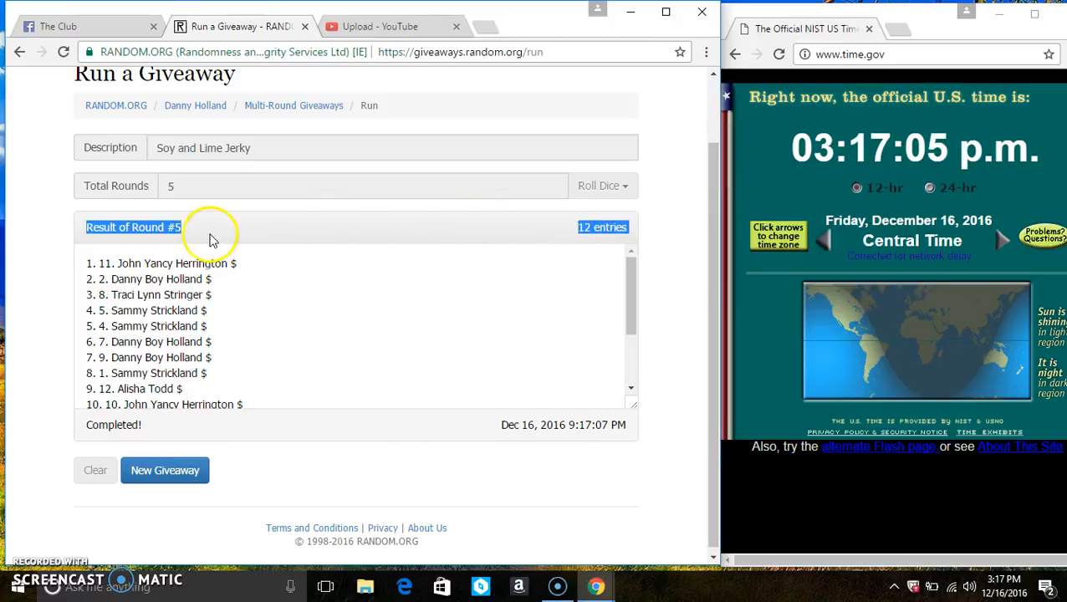
{"action": "mouse_move", "coordinate": [291, 325]}
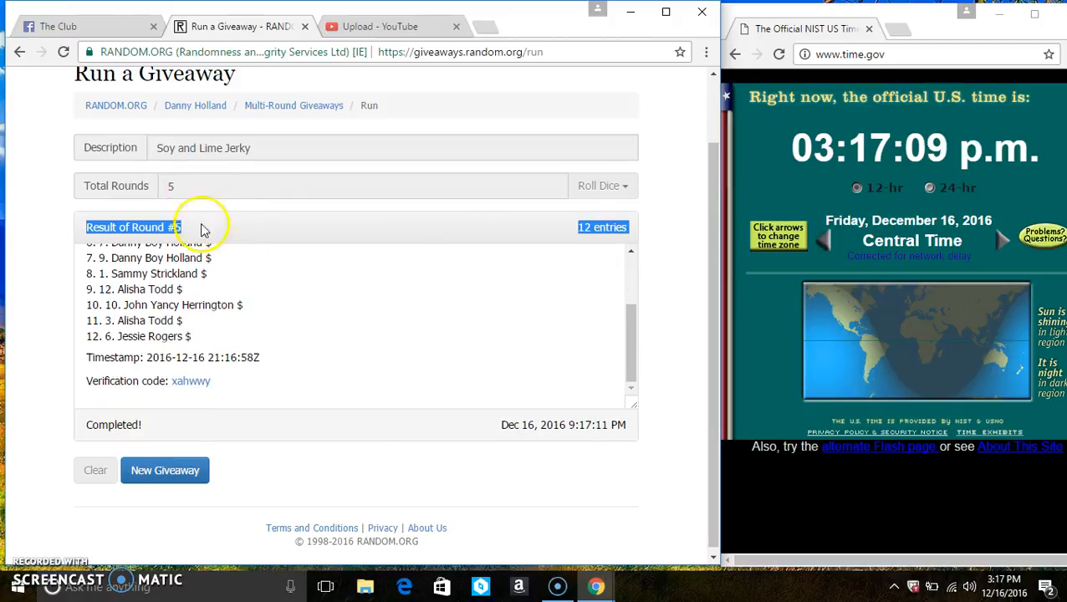
Step: Return to the Facebook thread to post the 'done' comment
{"action": "left_click", "coordinate": [84, 27]}
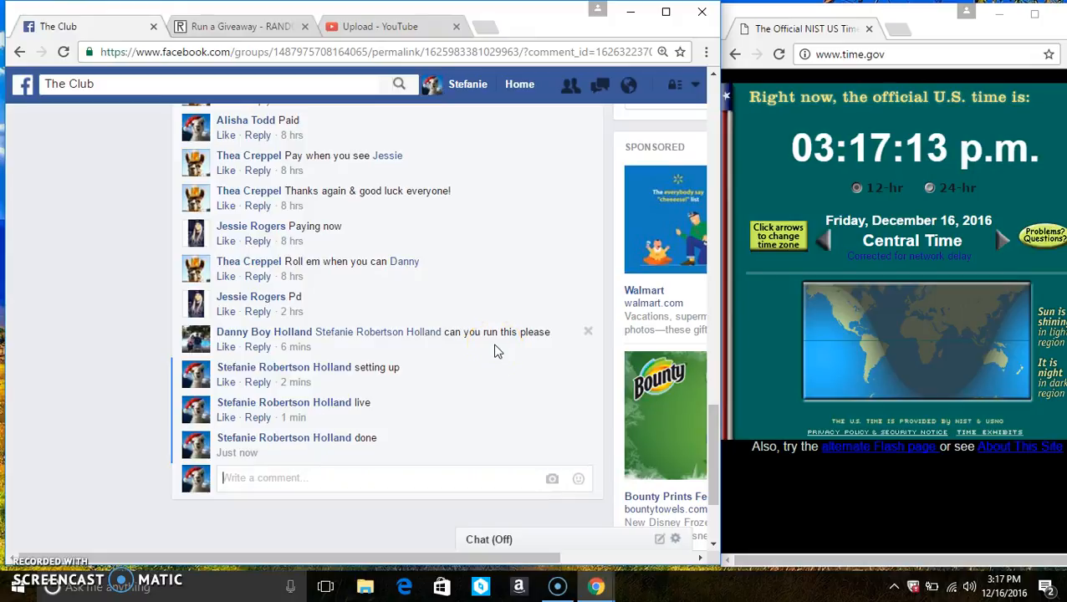
{"action": "mouse_move", "coordinate": [303, 452]}
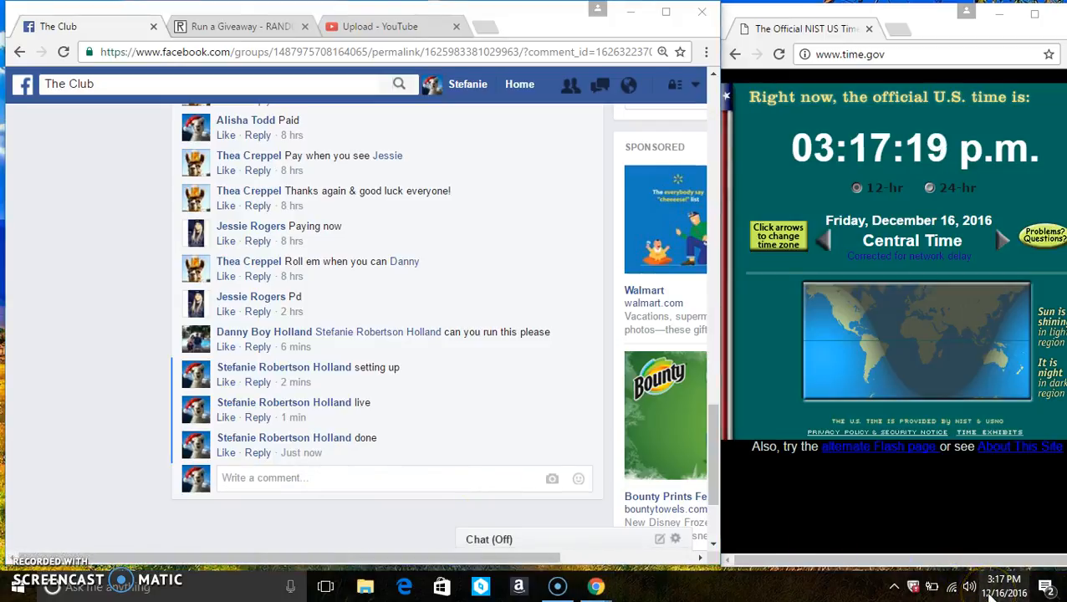
{"action": "mouse_move", "coordinate": [599, 537]}
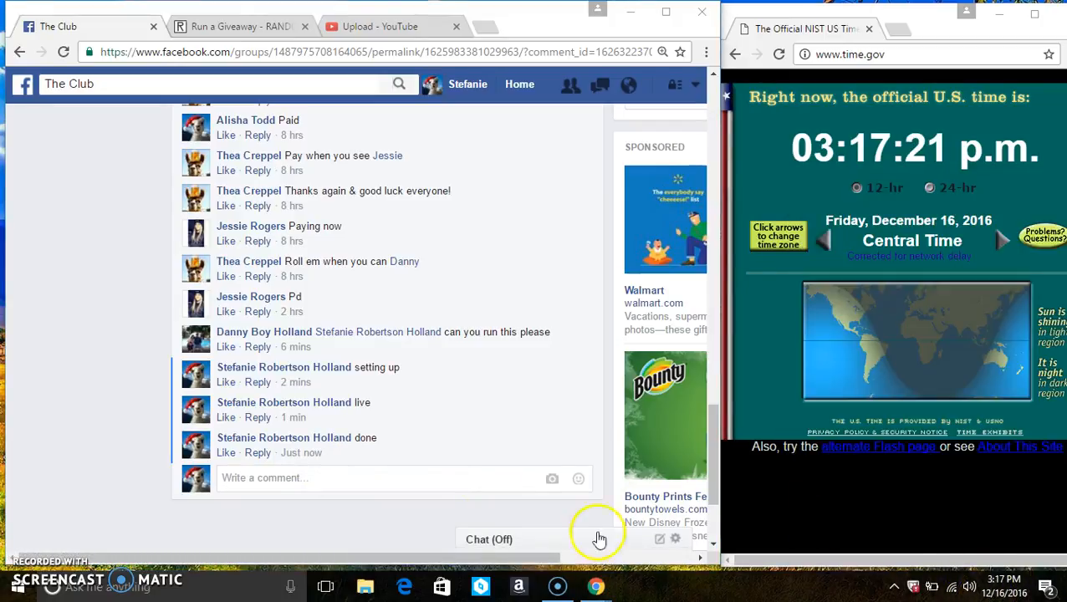